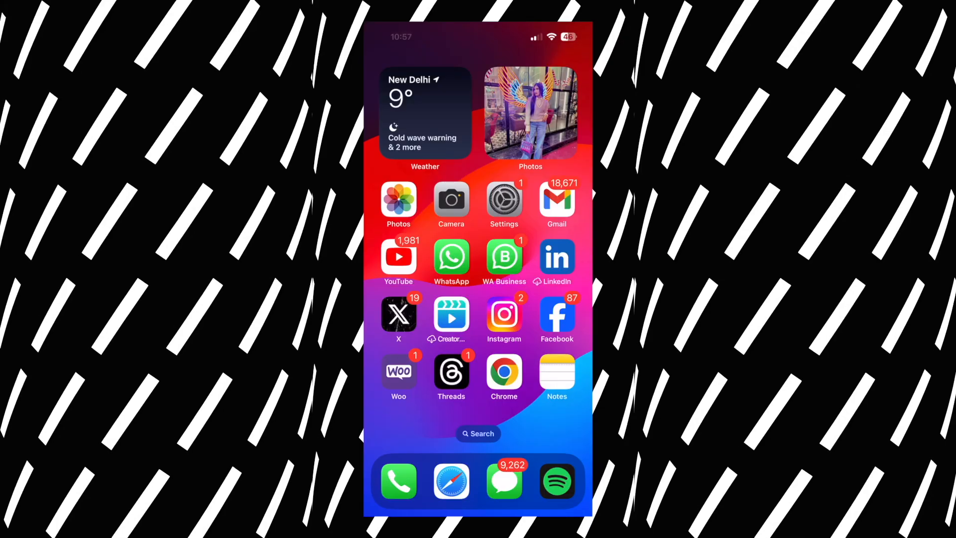
Step: Launch WhatsApp from the Home Screen into the message-yourself chat
{"action": "left_click", "coordinate": [451, 256]}
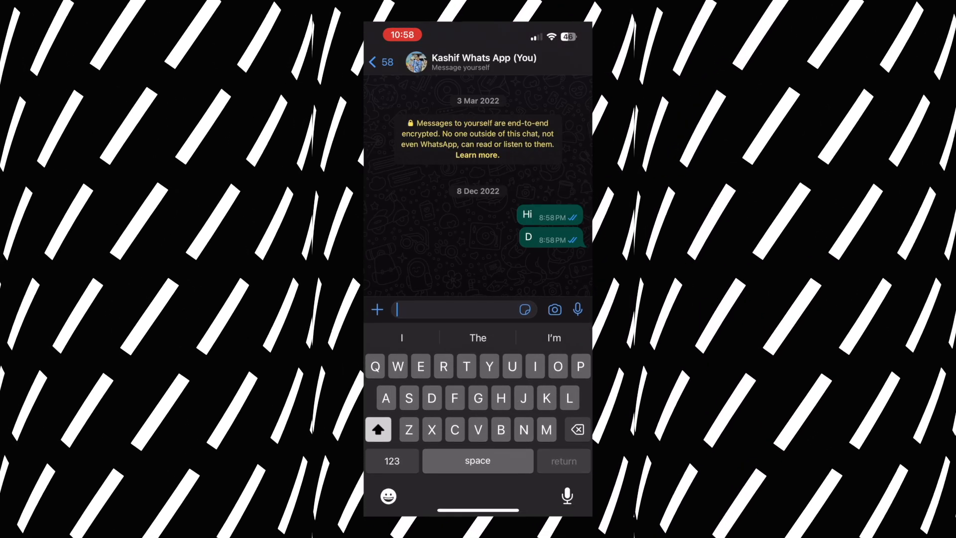
Step: Create a cutout sticker from a photo of a standing person via the sticker tray's Create tile
{"action": "left_click", "coordinate": [525, 310]}
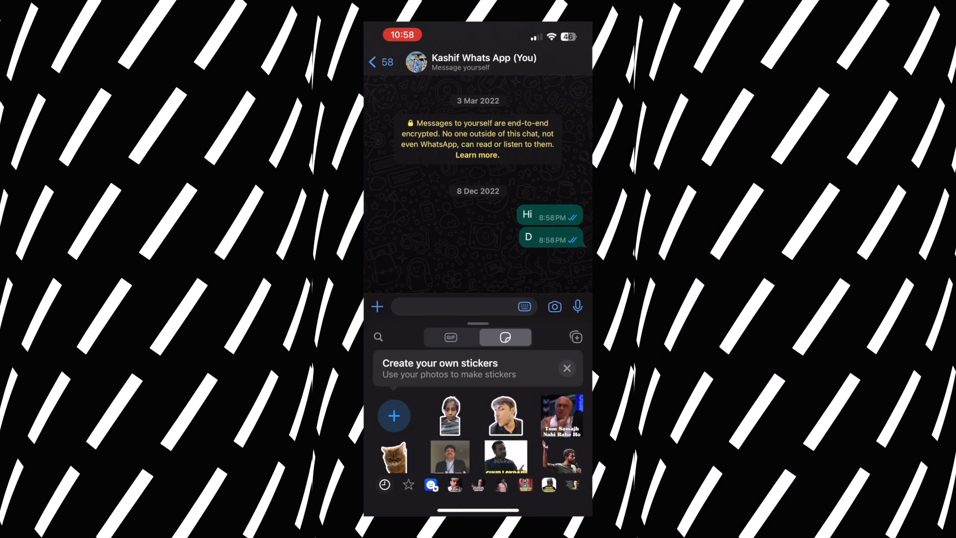
{"action": "left_click", "coordinate": [394, 416]}
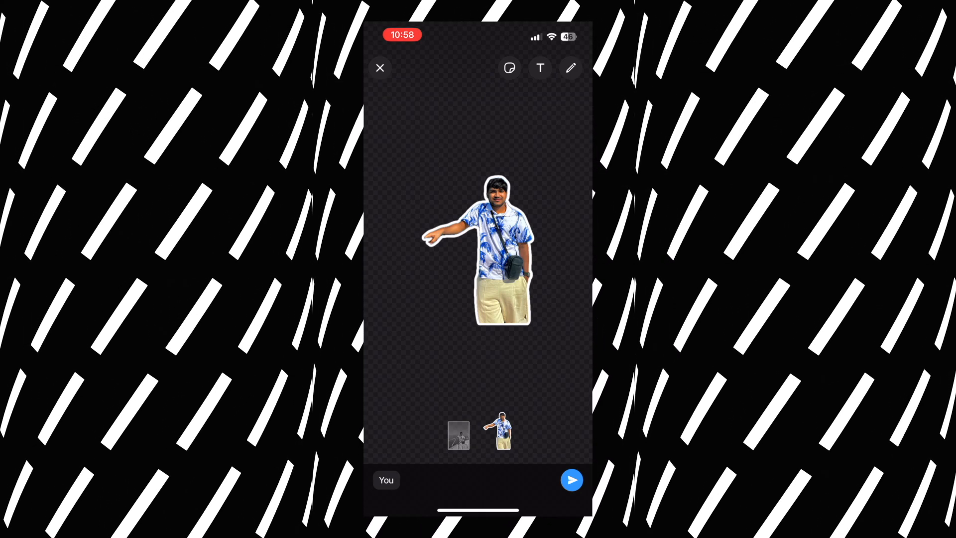
Step: Caption the cutout sticker 'Hi everyone' and send it to the self-chat
{"action": "left_click", "coordinate": [539, 68]}
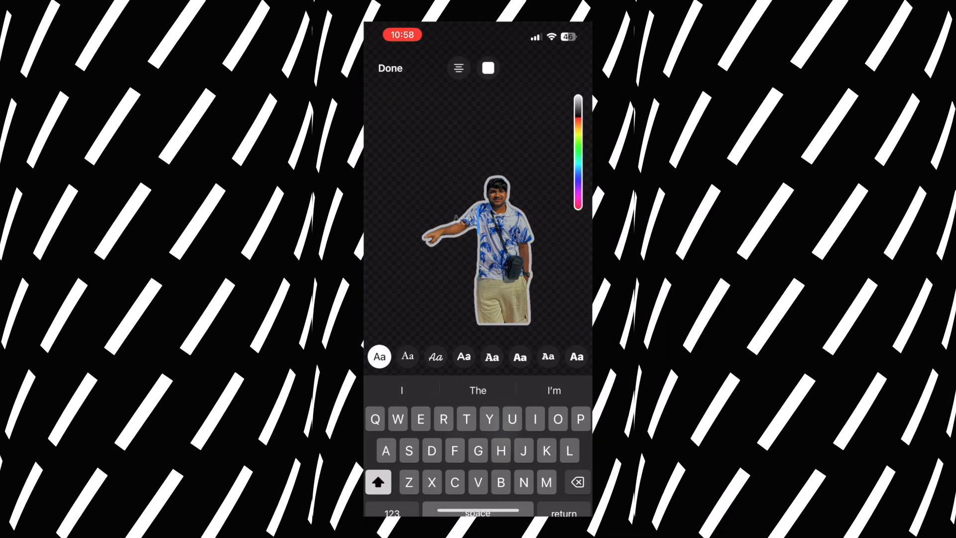
{"action": "type", "text": "Hi ever"}
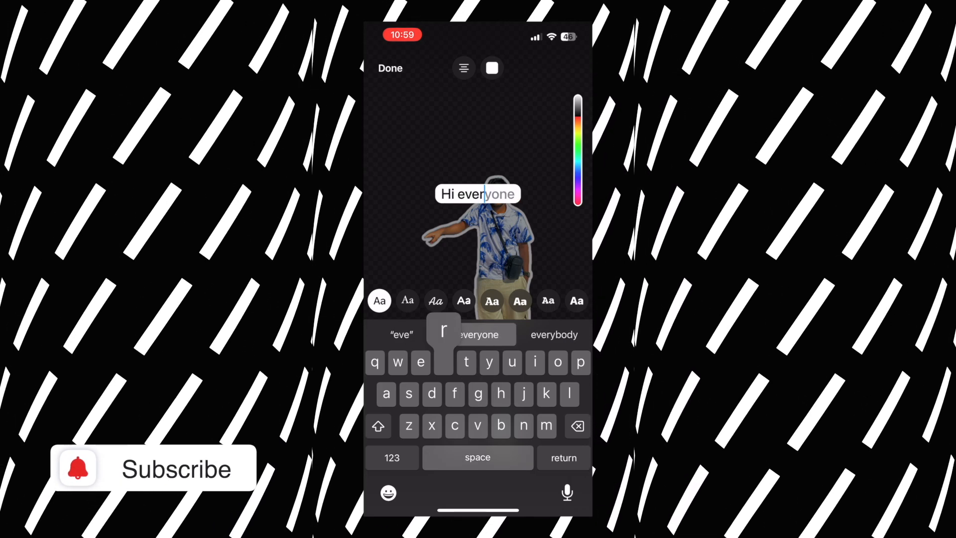
{"action": "left_click", "coordinate": [390, 68]}
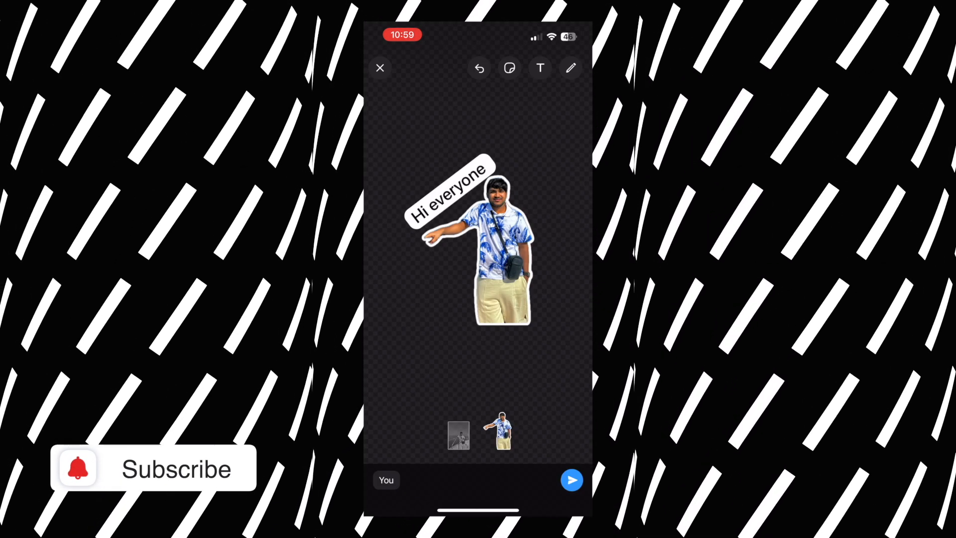
{"action": "left_click", "coordinate": [571, 480]}
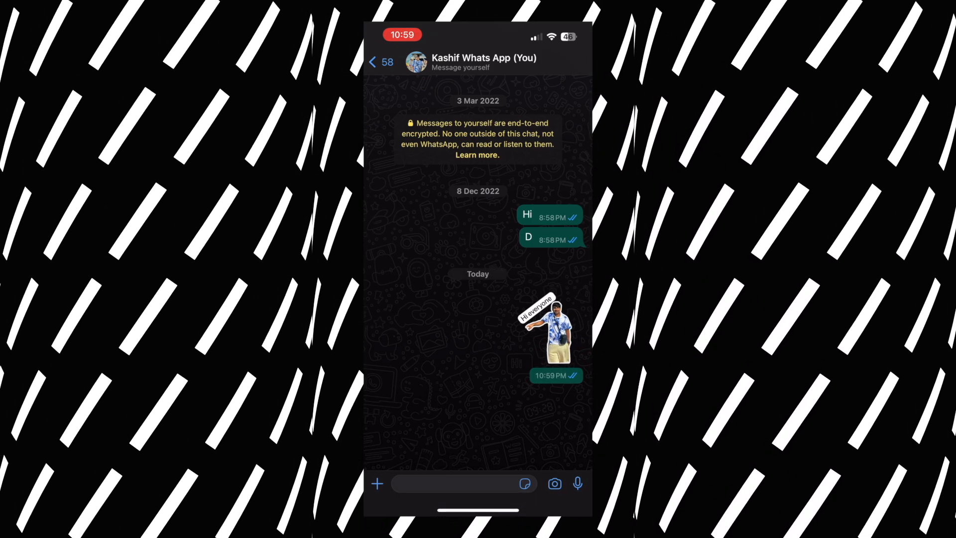
Step: Long-press the new 'Hi everyone' sticker in the sticker tray to show its options
{"action": "left_click", "coordinate": [549, 330]}
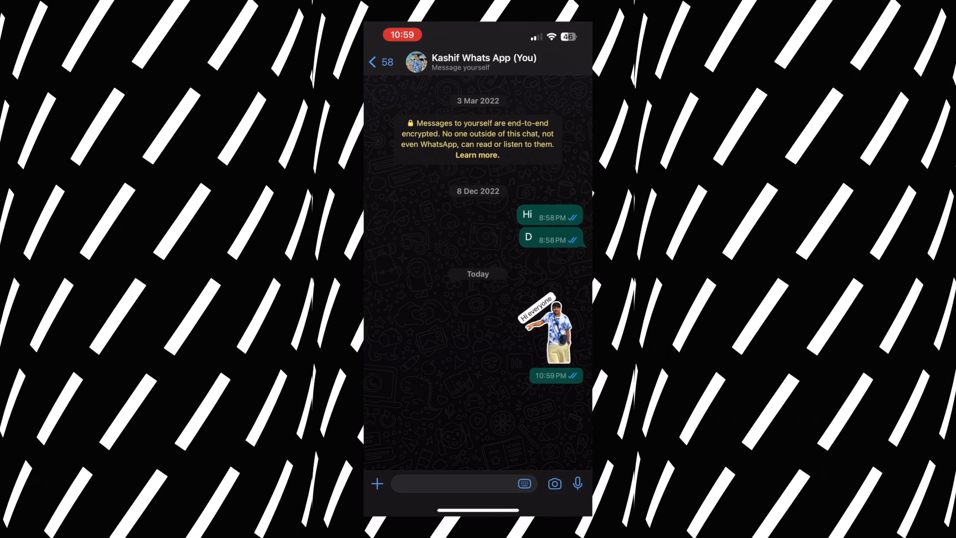
{"action": "left_click", "coordinate": [455, 484]}
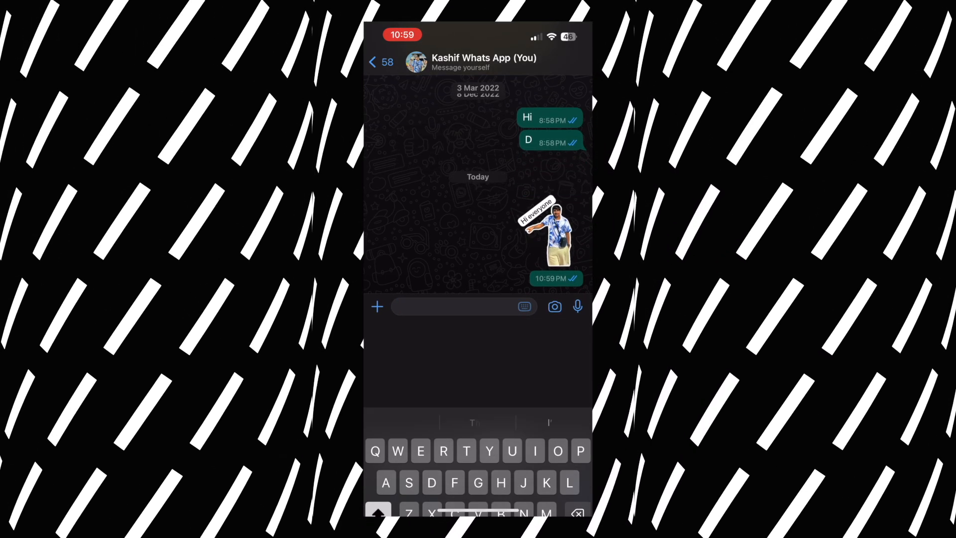
{"action": "left_click", "coordinate": [524, 307]}
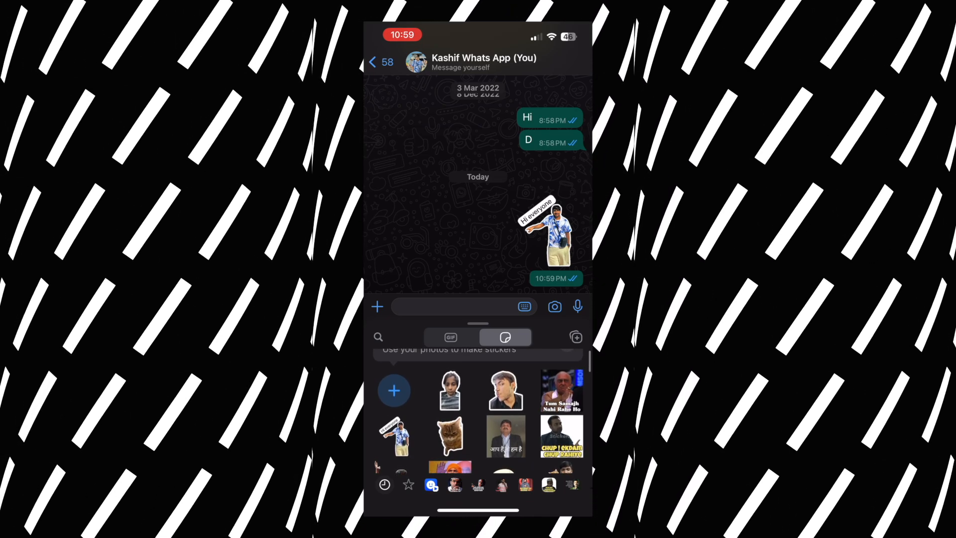
{"action": "left_click", "coordinate": [397, 436]}
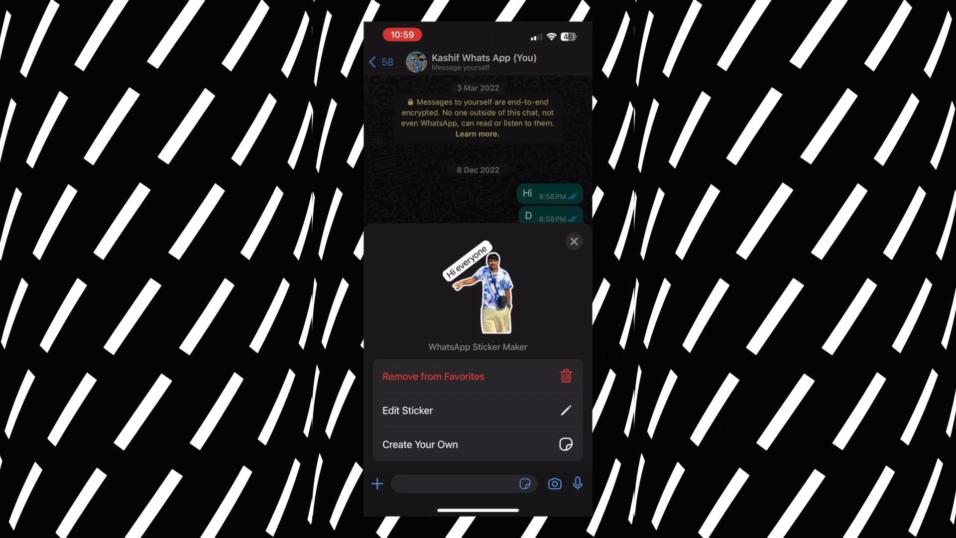
Step: Edit the sticker with a hand-drawn green 'Hi' below the person and resend it
{"action": "left_click", "coordinate": [407, 409]}
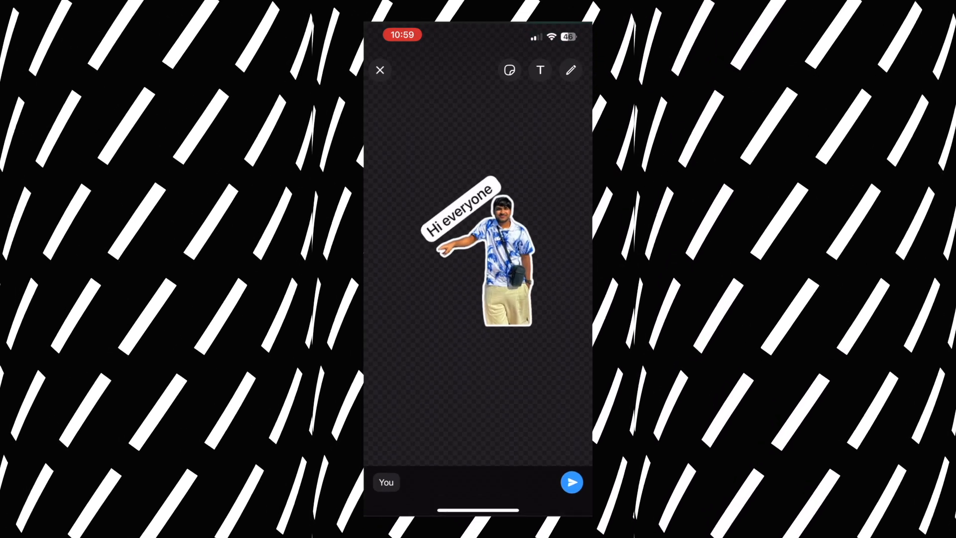
{"action": "left_click", "coordinate": [570, 69]}
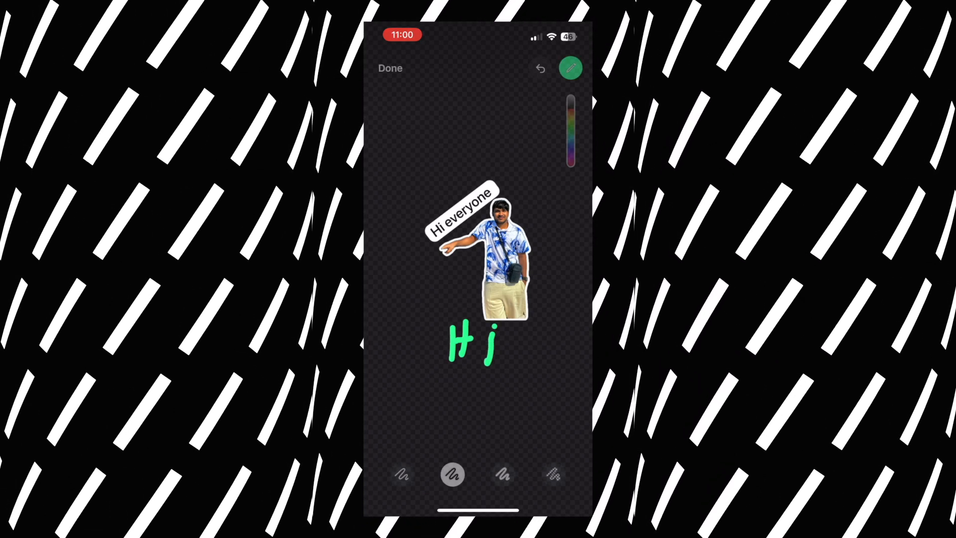
{"action": "left_click", "coordinate": [391, 68]}
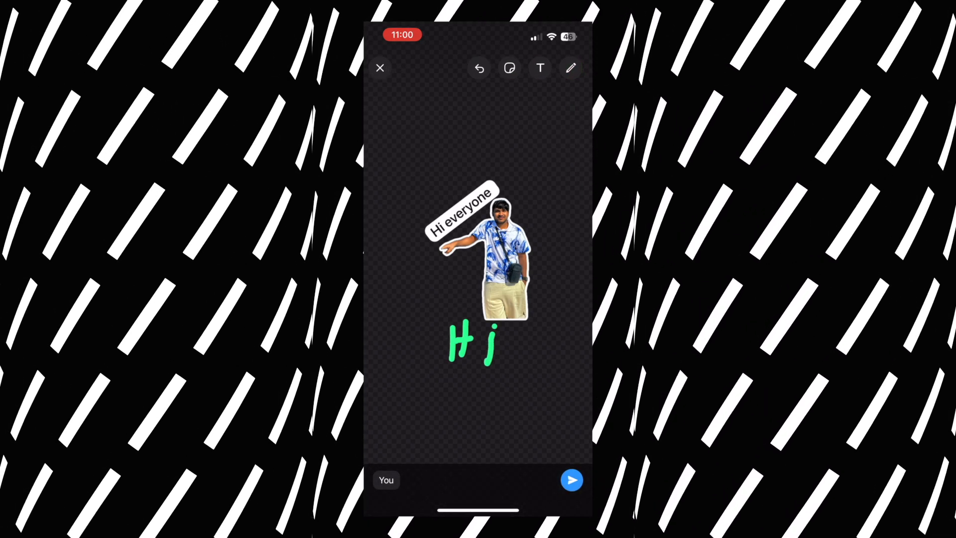
{"action": "left_click", "coordinate": [571, 480]}
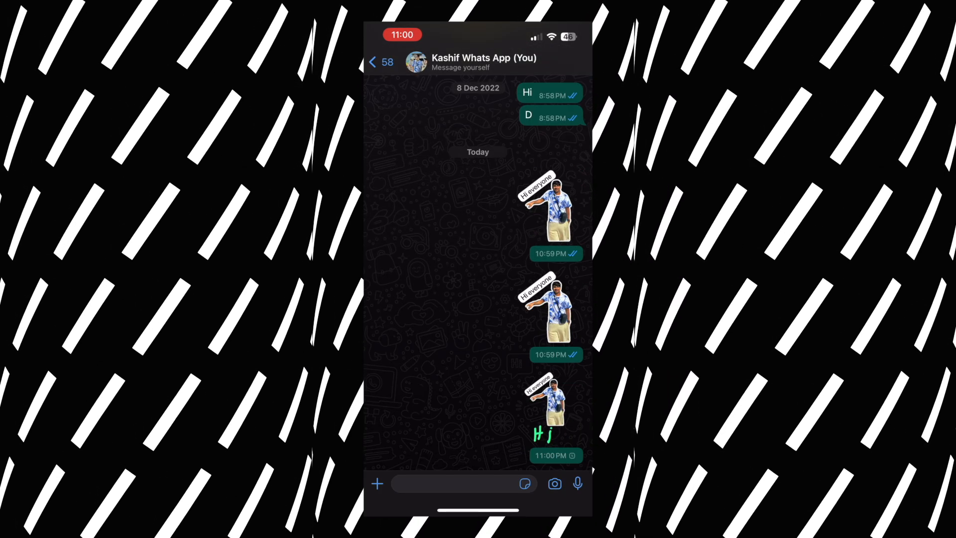